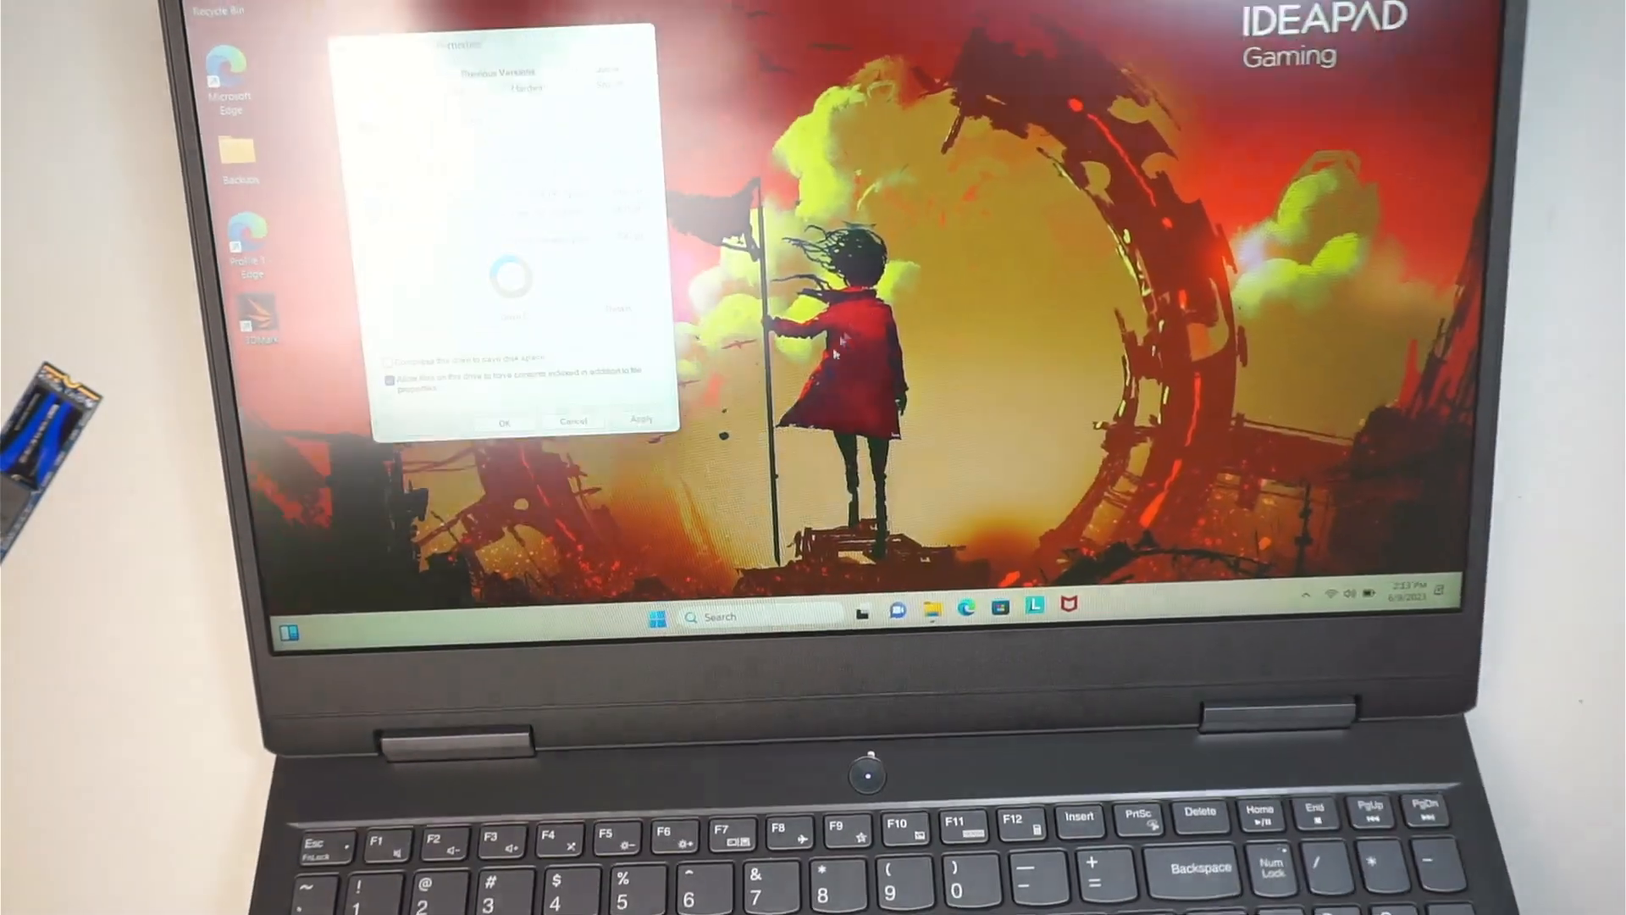
Step: Open the Start menu's power menu to show Sleep, Shut down and Restart
left_click(656, 617)
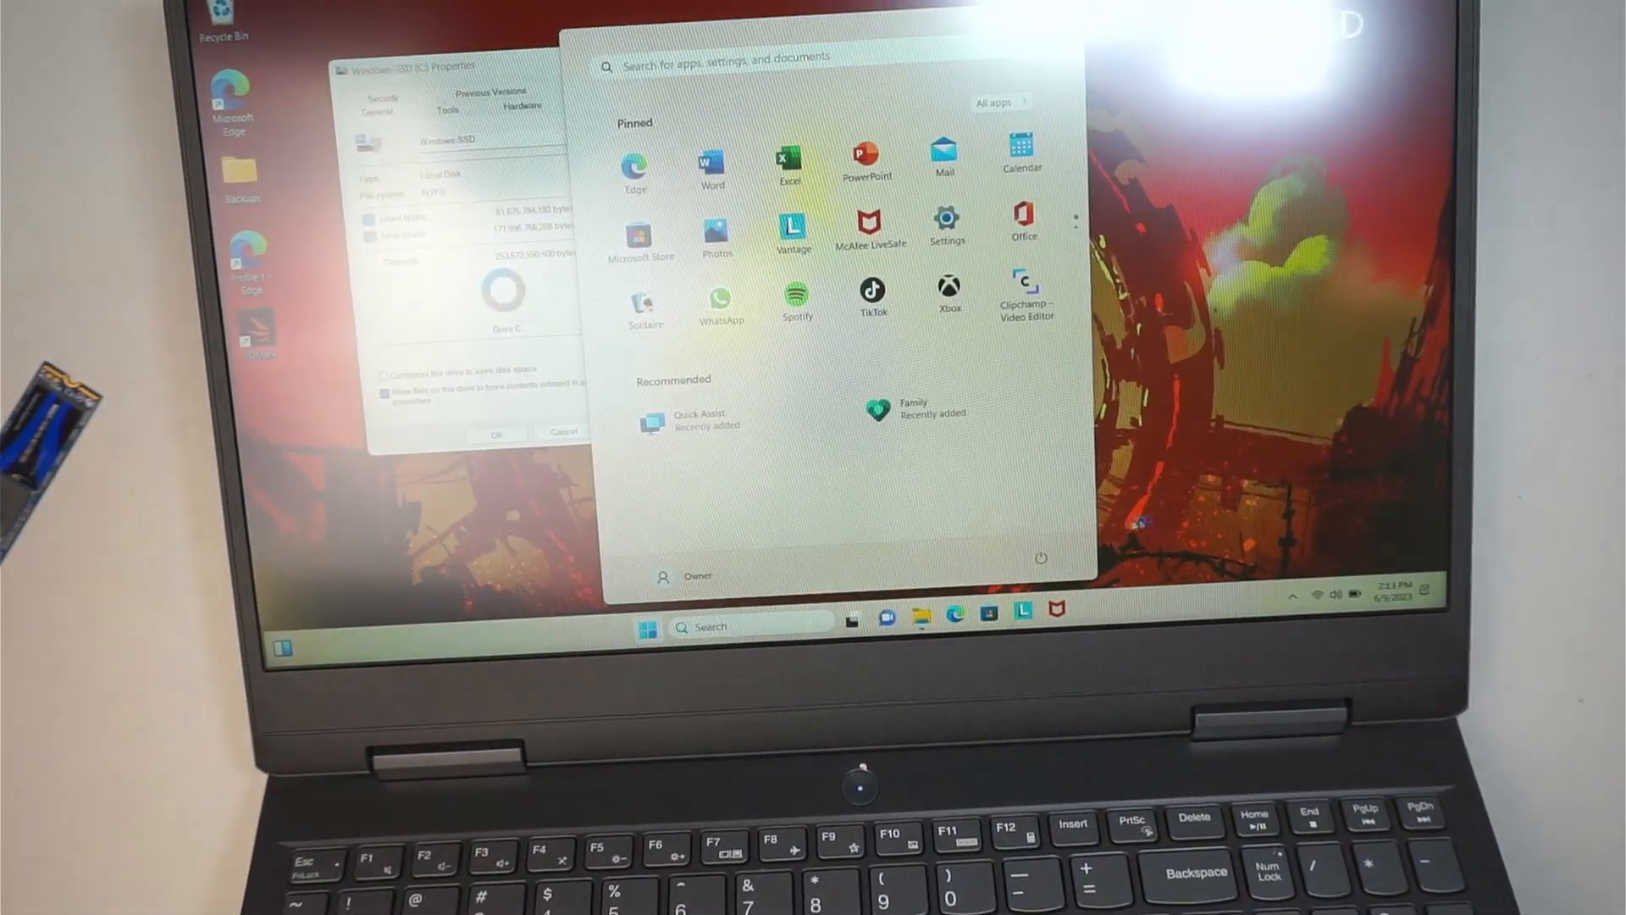
left_click(1041, 557)
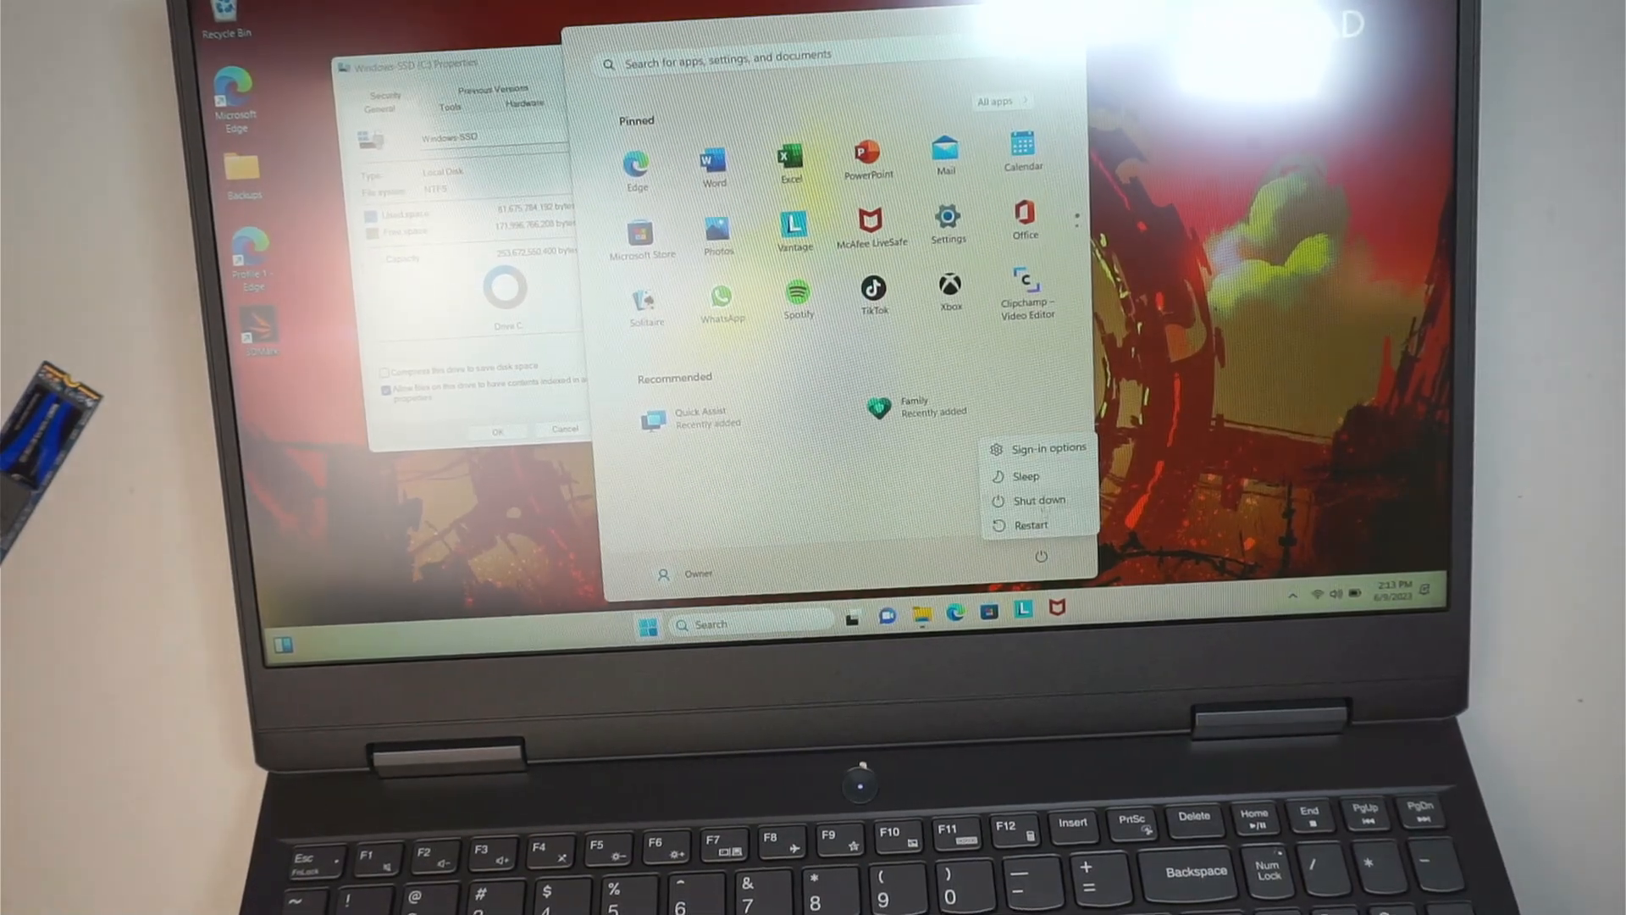